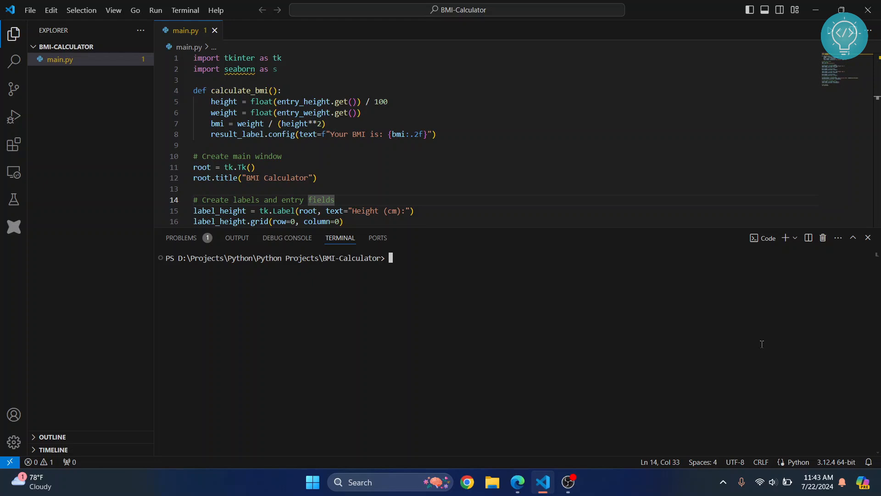
mouse_move(247, 90)
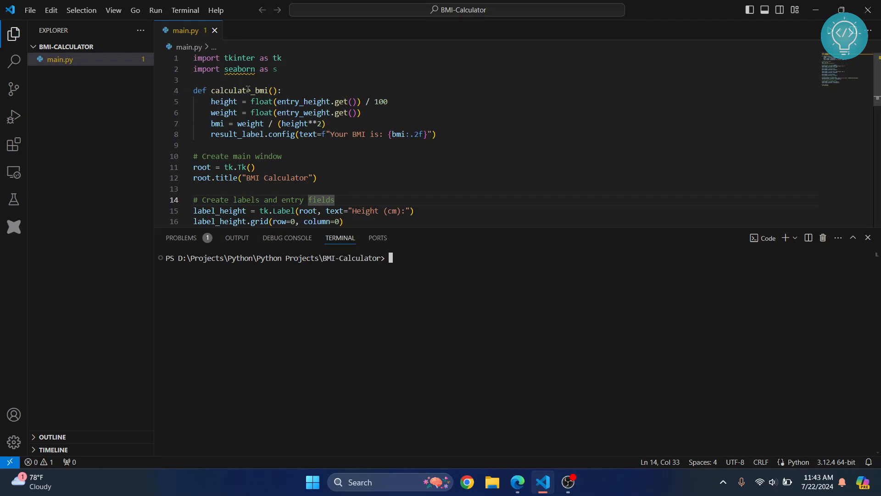
- Run 'pip install seaborn' in the terminal, which fails because pip is not recognized
double_click(238, 69)
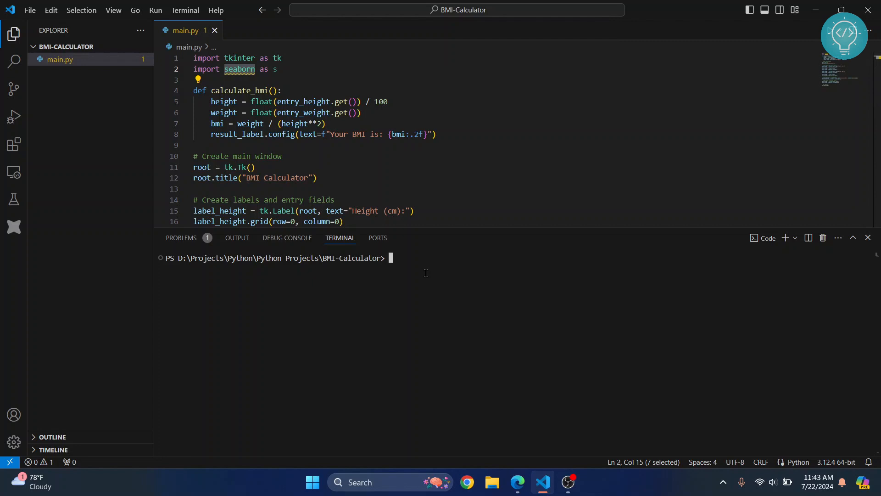
text(pip install se)
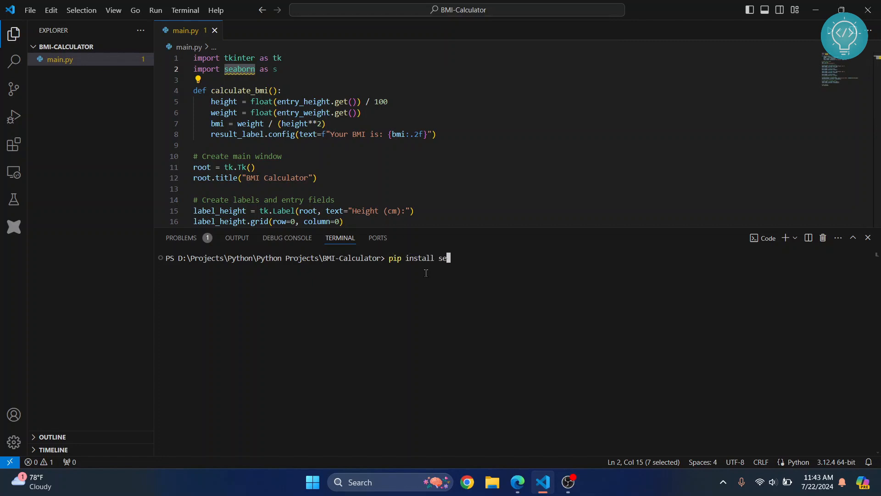
key(Return)
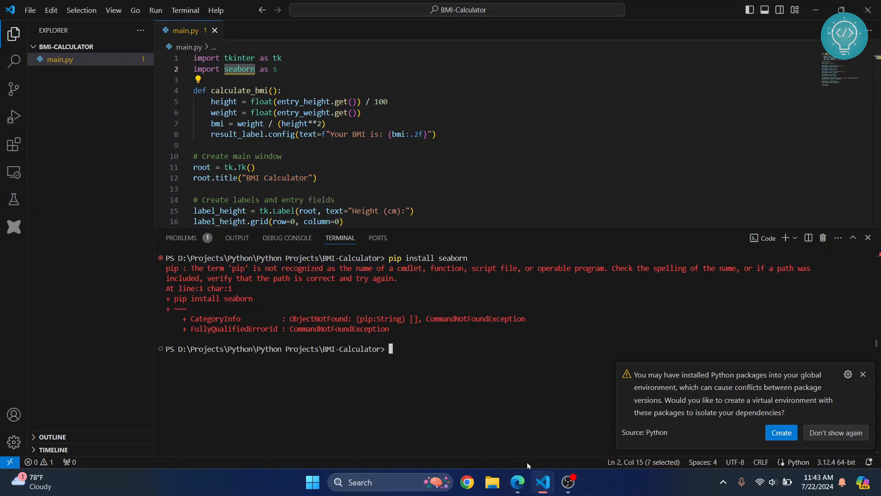
- Show the Windows install commands and jump to the get-pip.py section of the pip docs
click(516, 482)
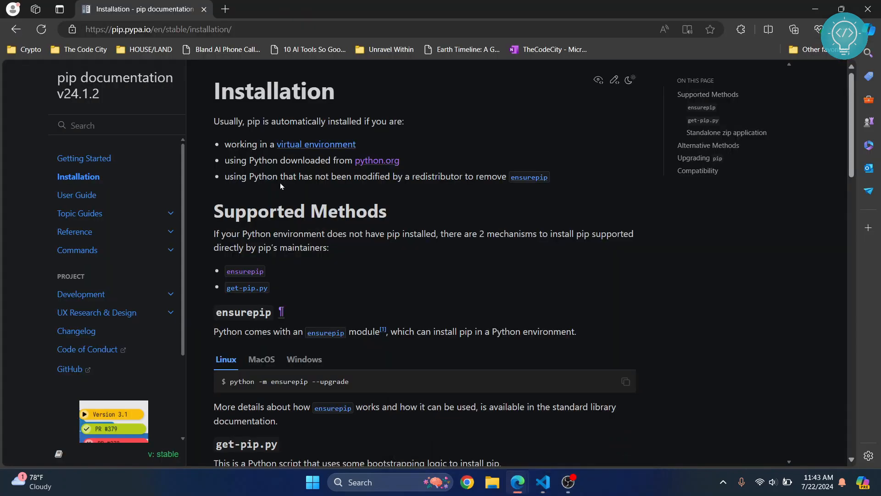
mouse_move(365, 174)
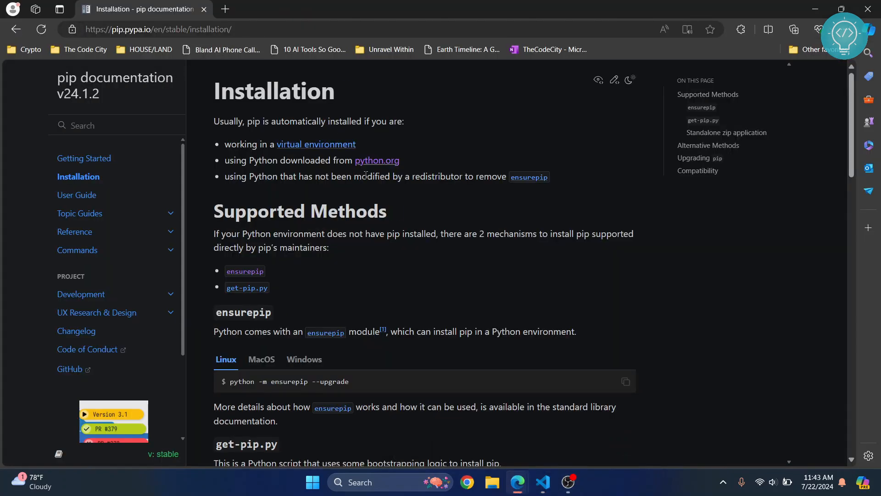
scroll(down, 3)
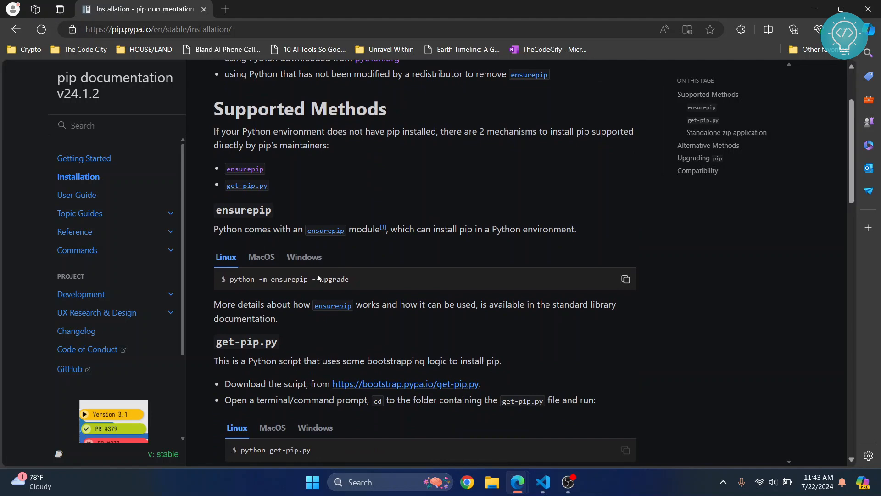
scroll(down, 3)
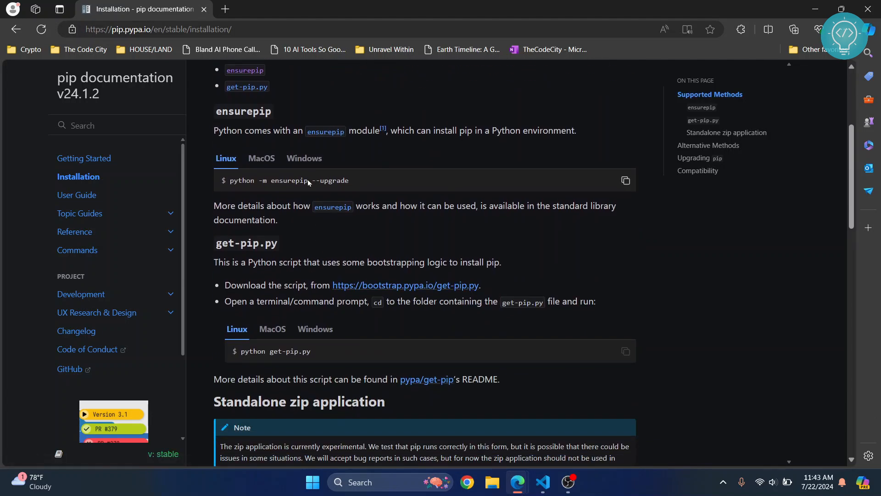
click(304, 158)
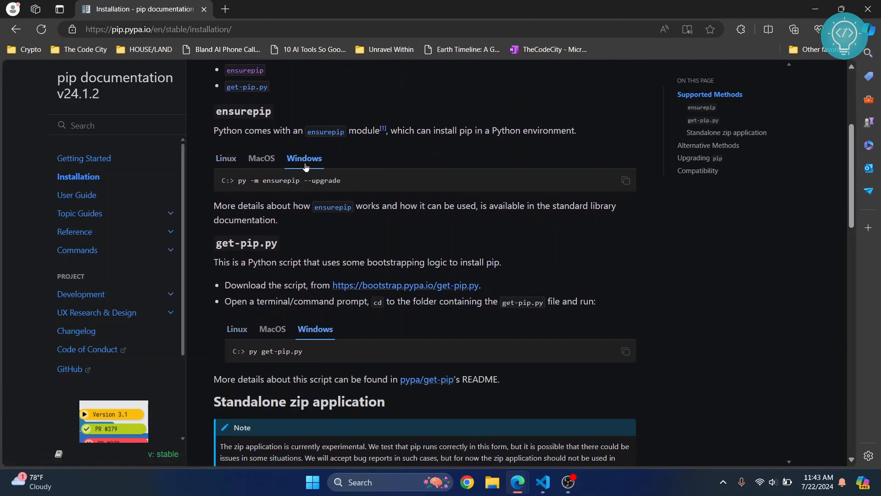
scroll(up, 3)
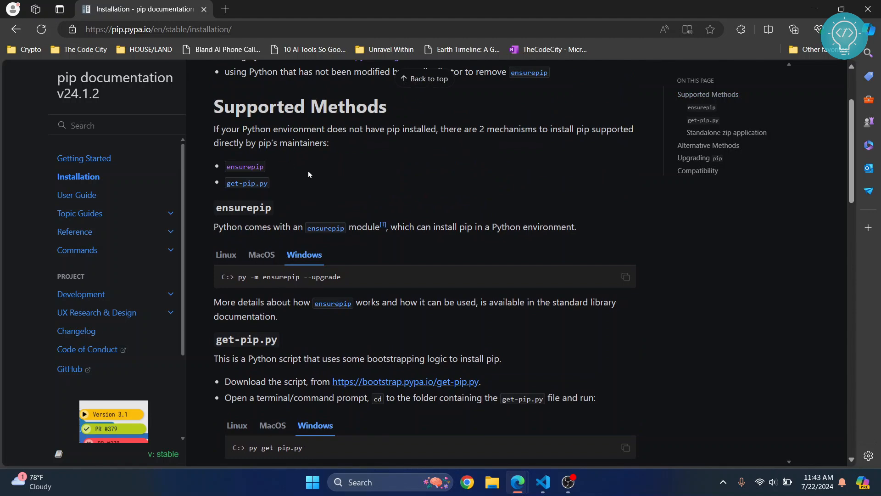
mouse_move(246, 183)
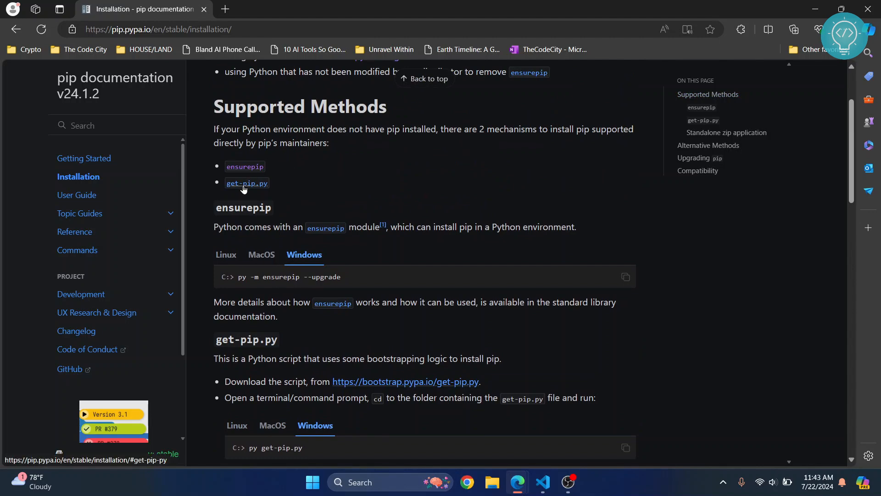
click(247, 183)
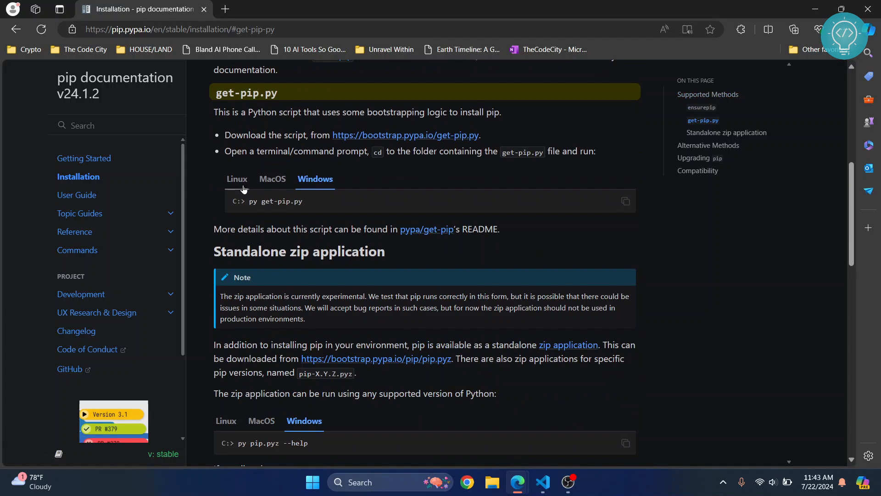
mouse_move(399, 137)
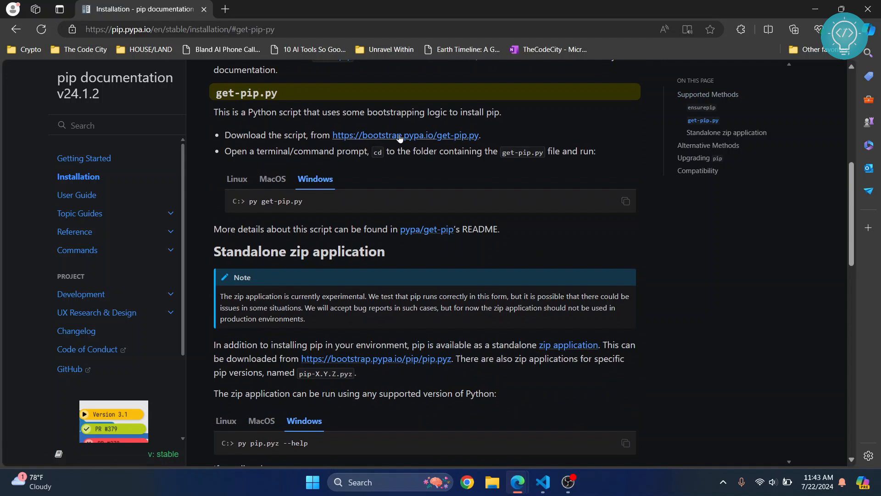
- Save the bootstrap.pypa.io/get-pip.py link into Downloads and reveal it in its folder
right_click(400, 135)
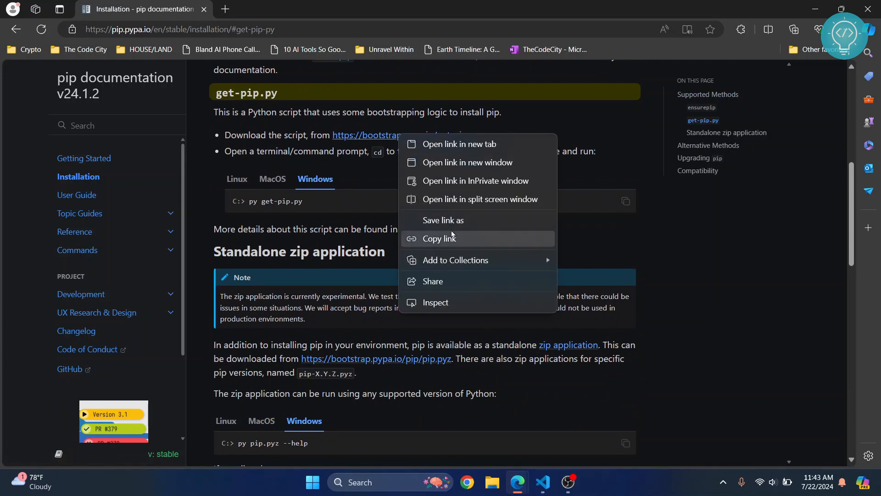
click(444, 220)
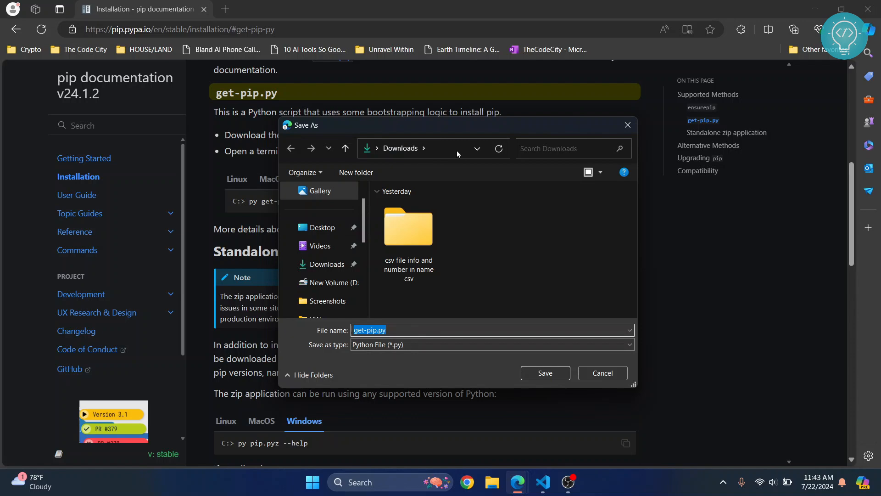
mouse_move(544, 372)
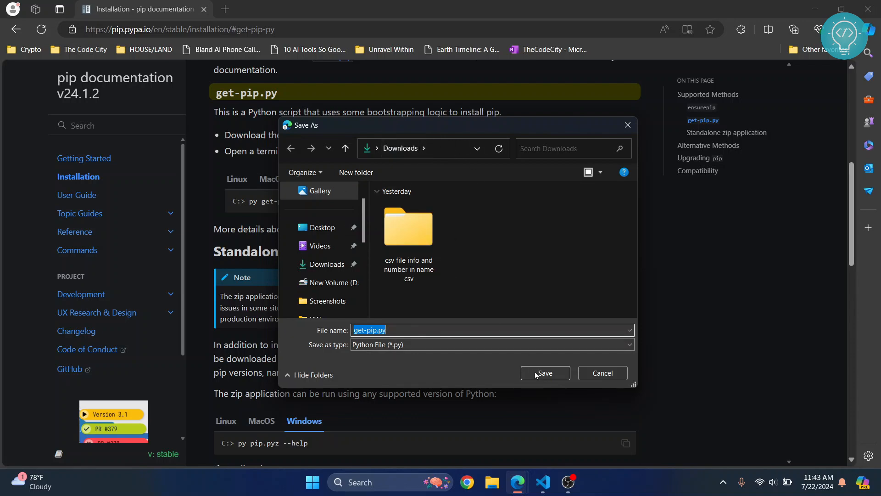
click(544, 373)
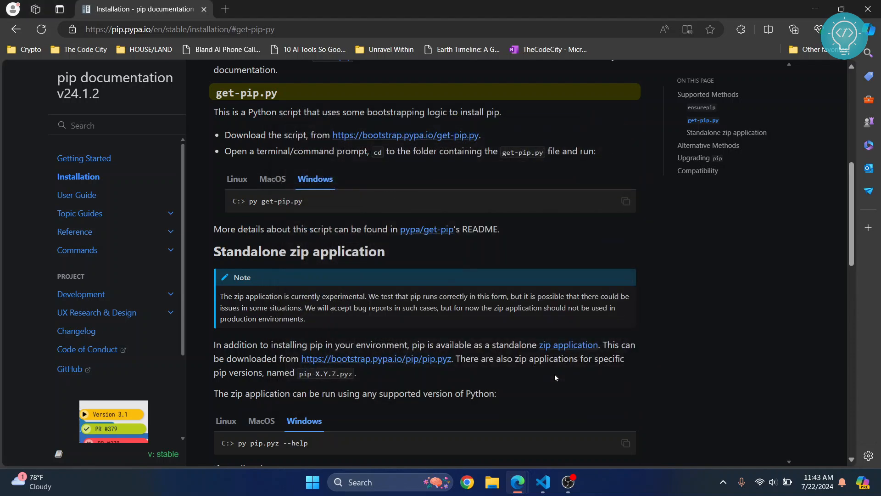
click(794, 29)
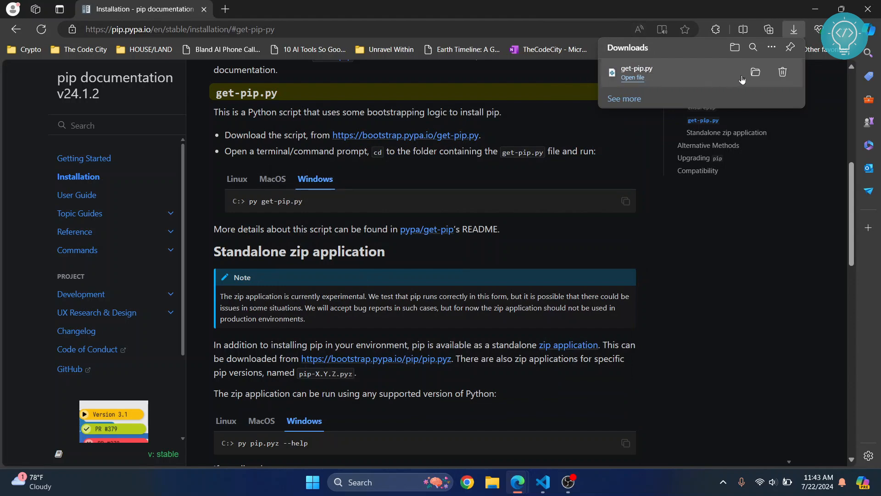
click(756, 72)
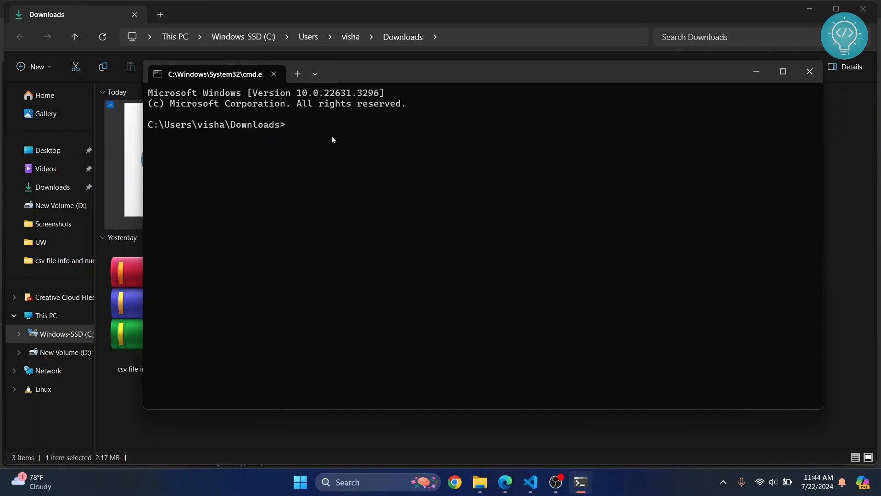
- Run 'python get-pip.py' to install pip 24.1.2 and copy the Scripts path from the PATH warning
text(p)
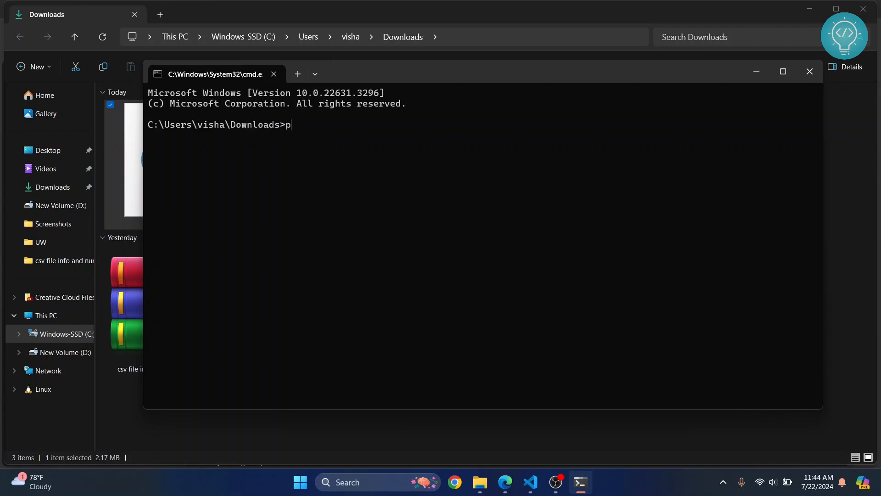
text(ython g)
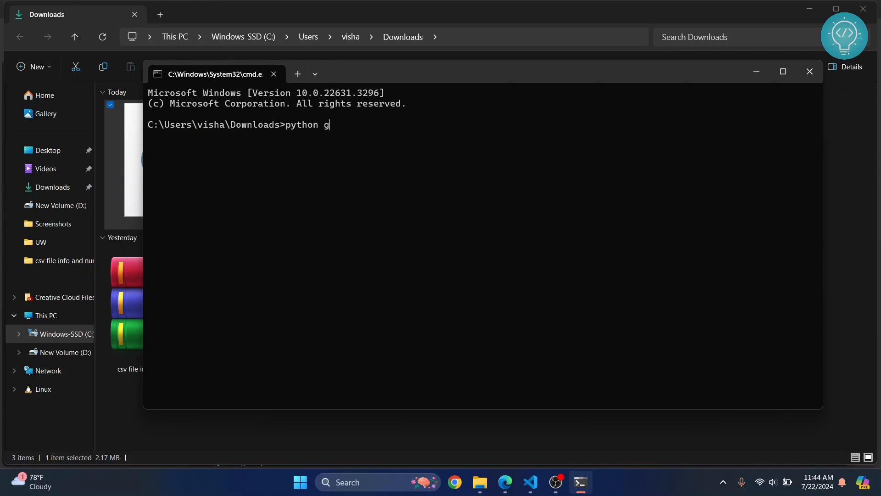
text(et-pip.py)
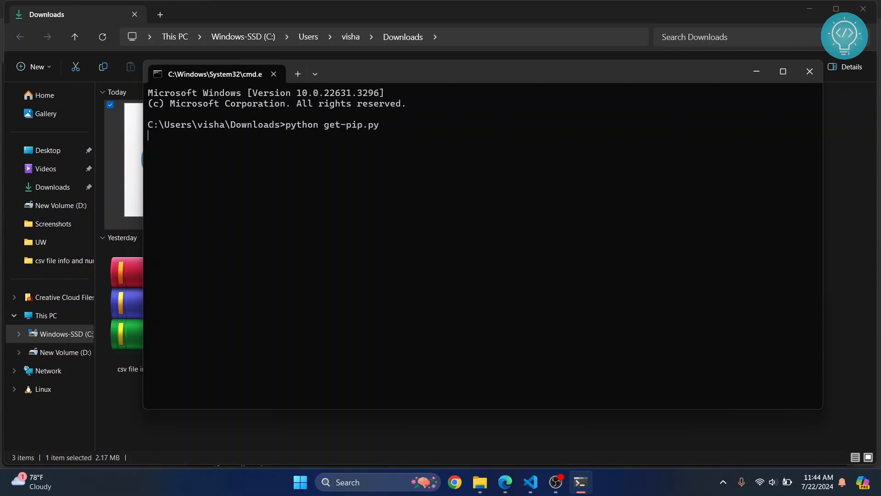
mouse_move(355, 126)
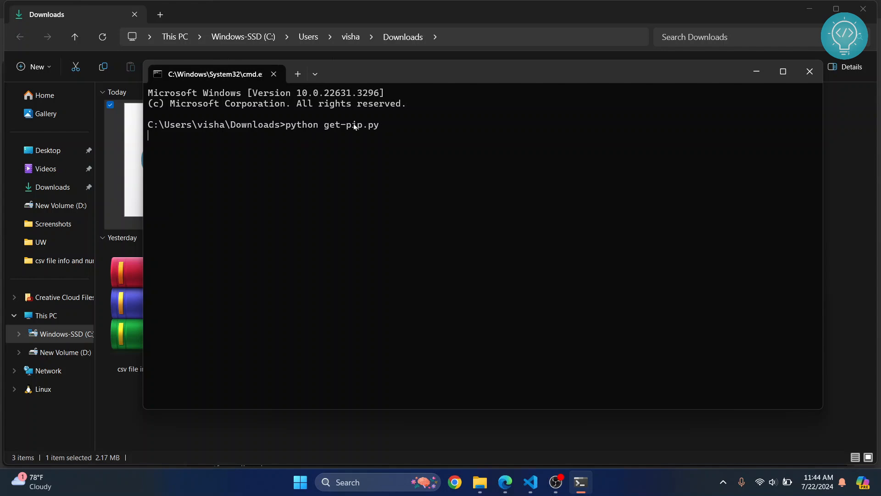
key(Return)
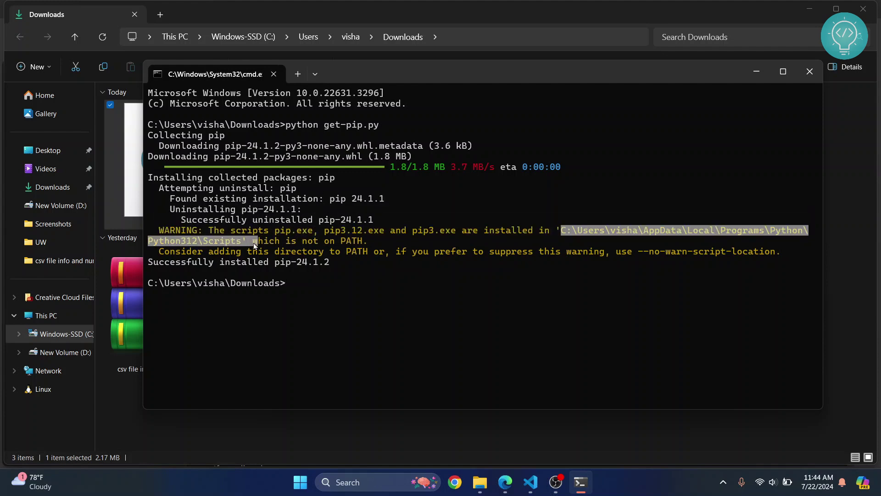
mouse_move(228, 246)
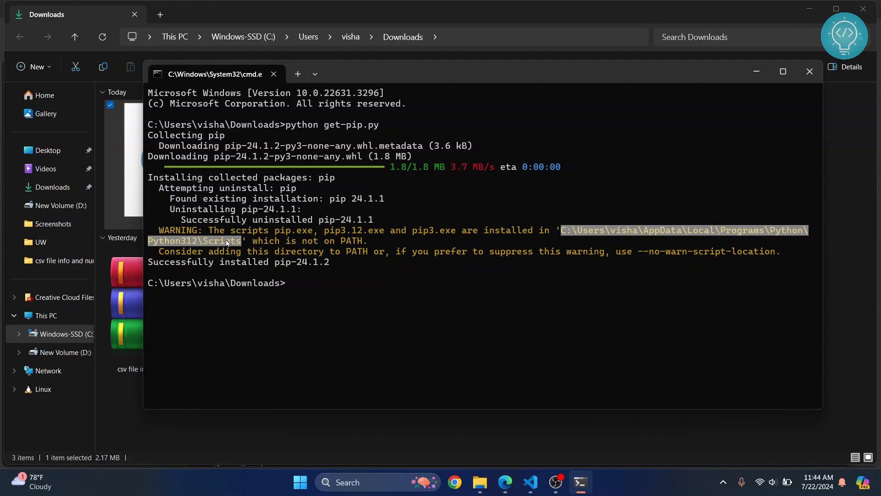
click(193, 247)
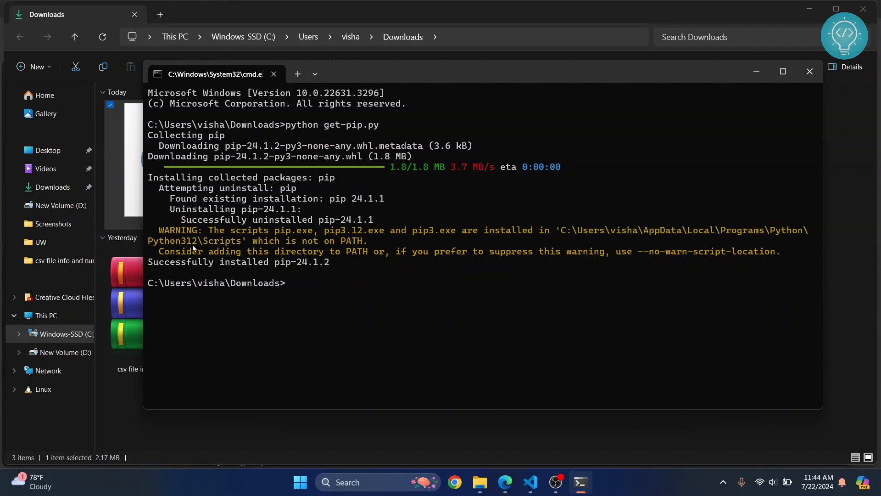
mouse_move(576, 474)
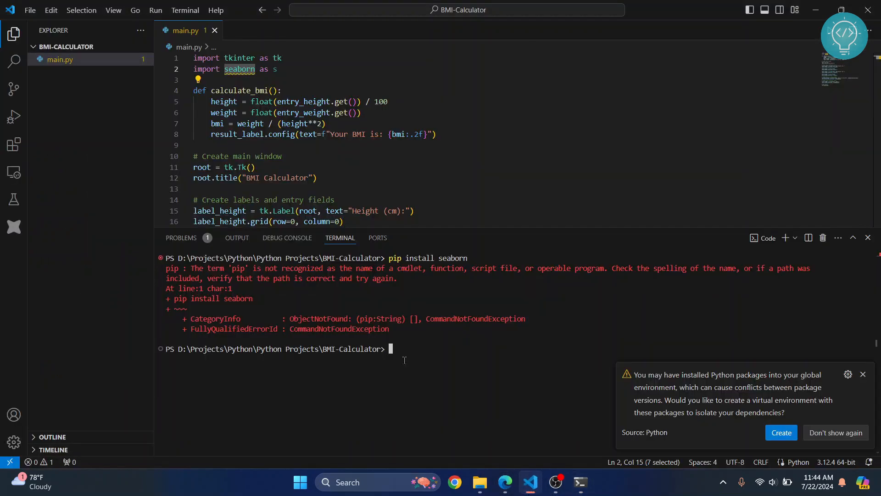
- Rerun 'pip install seaborn', which still reports pip is not recognized
key(Return)
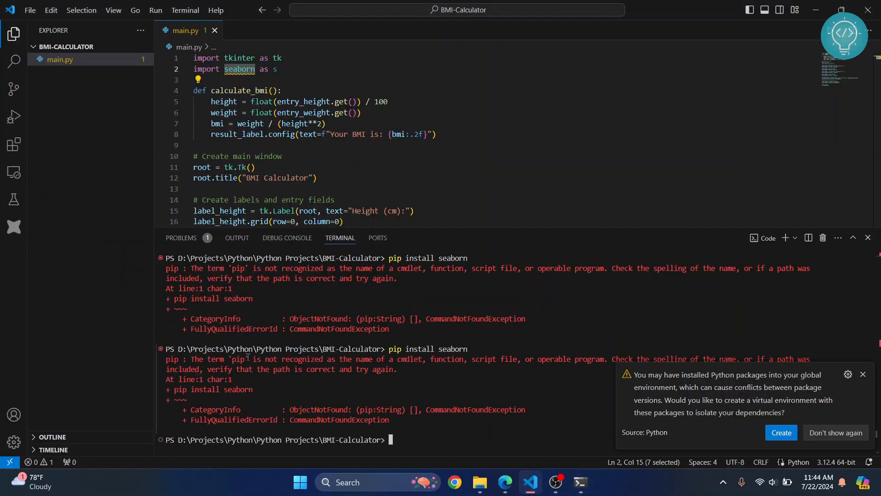
mouse_move(332, 369)
text(envir)
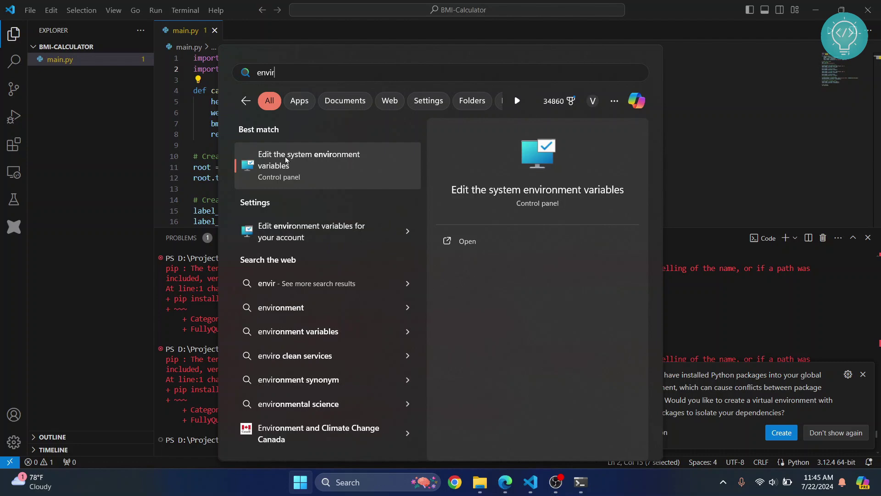
- Add the Python312 Scripts folder as a new entry in the user Path variable and apply it
click(308, 159)
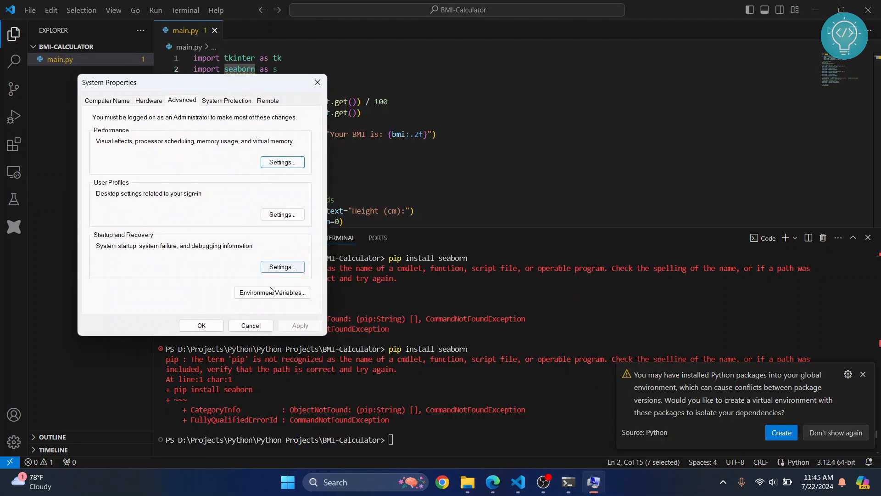
click(272, 292)
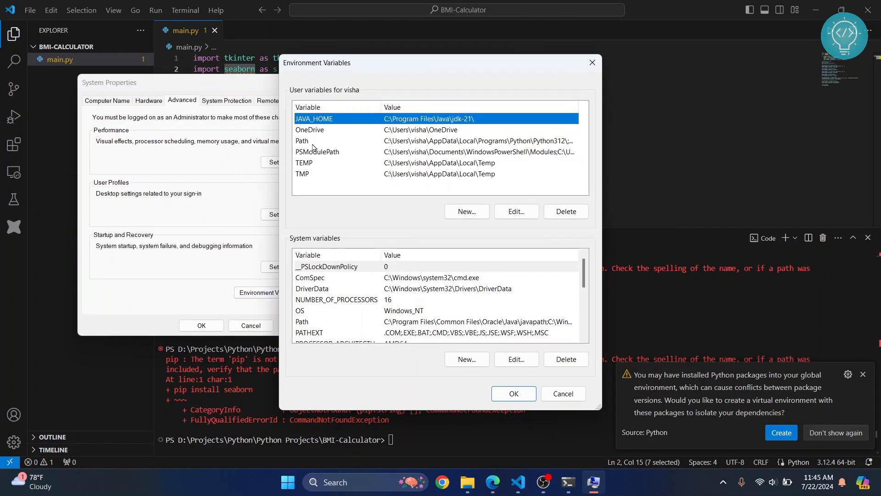
click(302, 141)
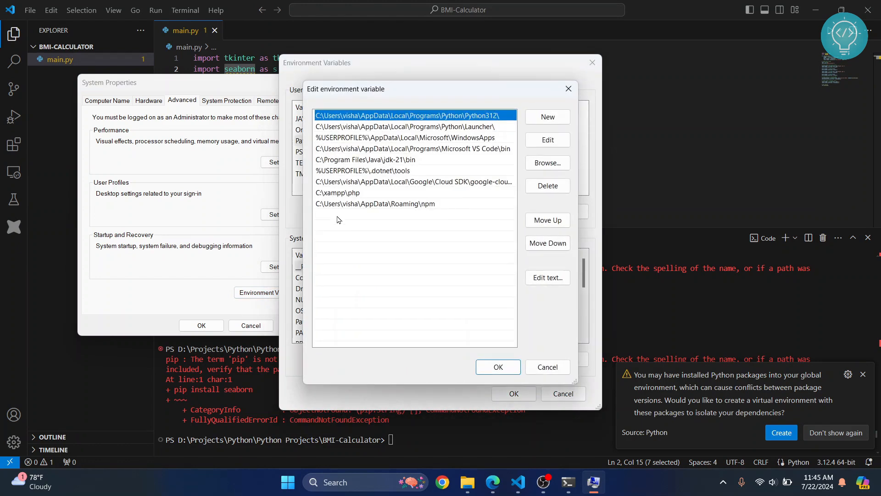
click(337, 219)
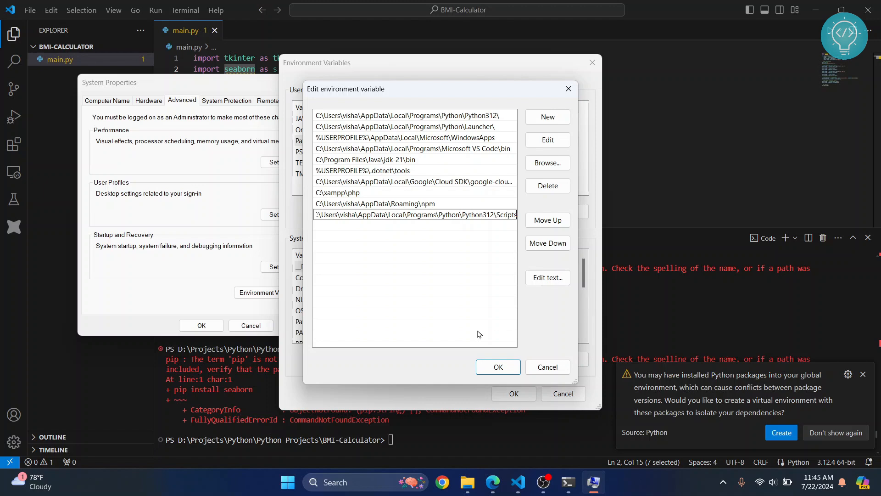
click(496, 367)
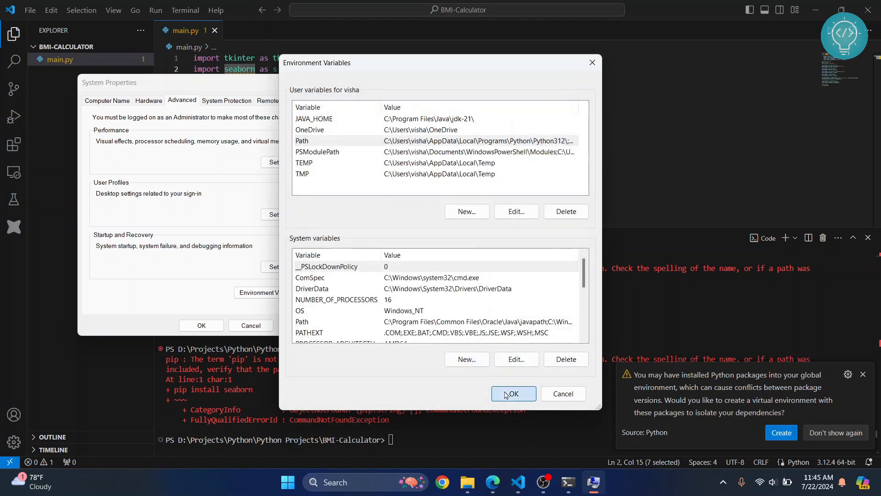
click(513, 393)
text(vi)
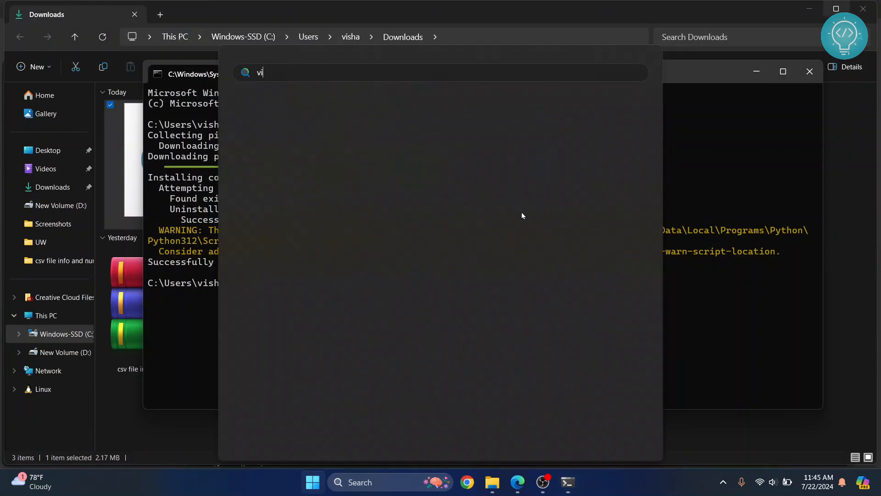
- After reopening VS Code, run 'pip install seaborn' to install seaborn 0.13.2 successfully
click(581, 482)
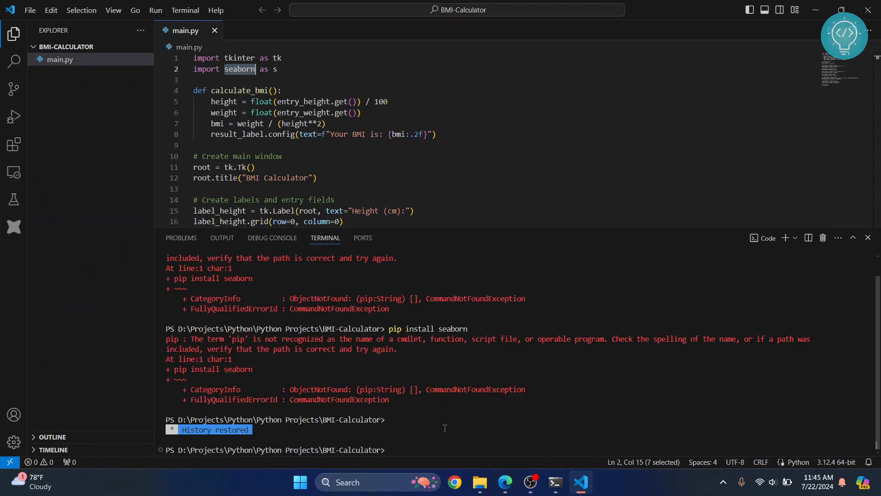
text(pip install seaborn)
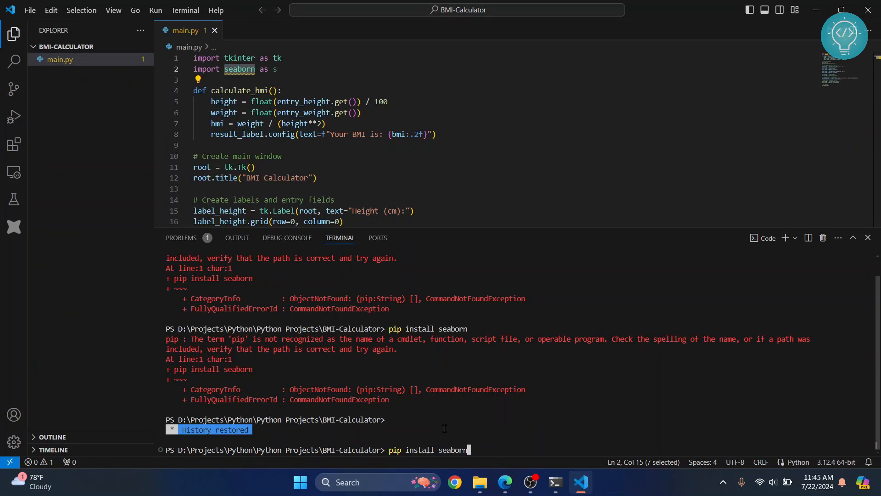
key(Return)
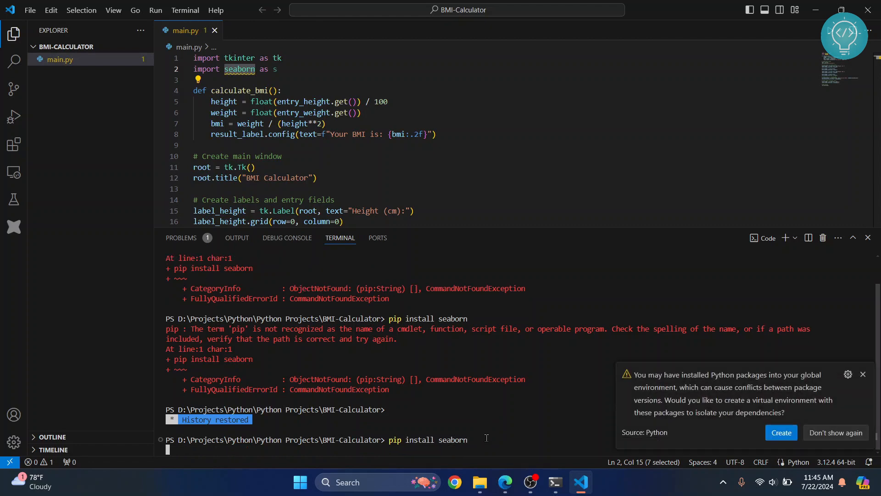
key(Return)
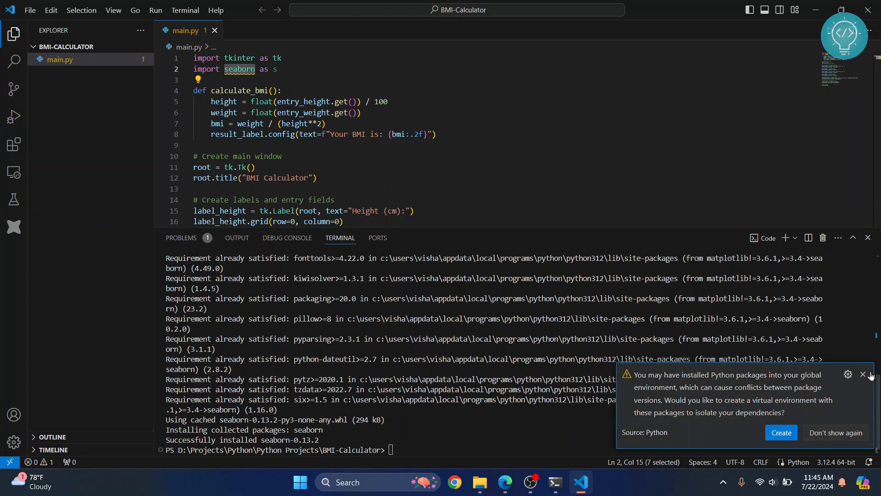